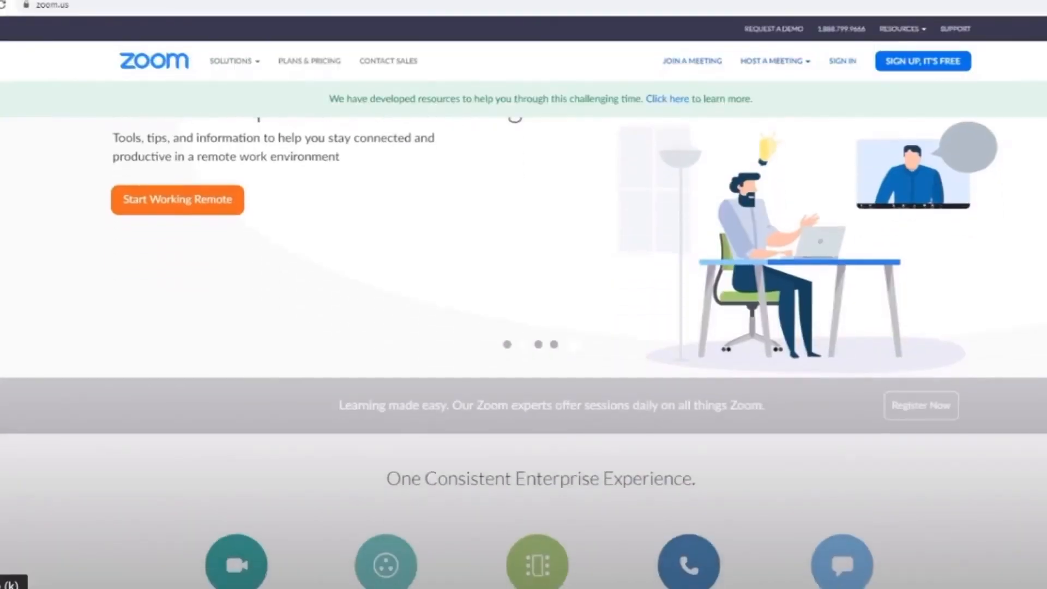
- Scan for nearby computers with the mirror button and connect to 'Living Room'
scroll("down", 3)
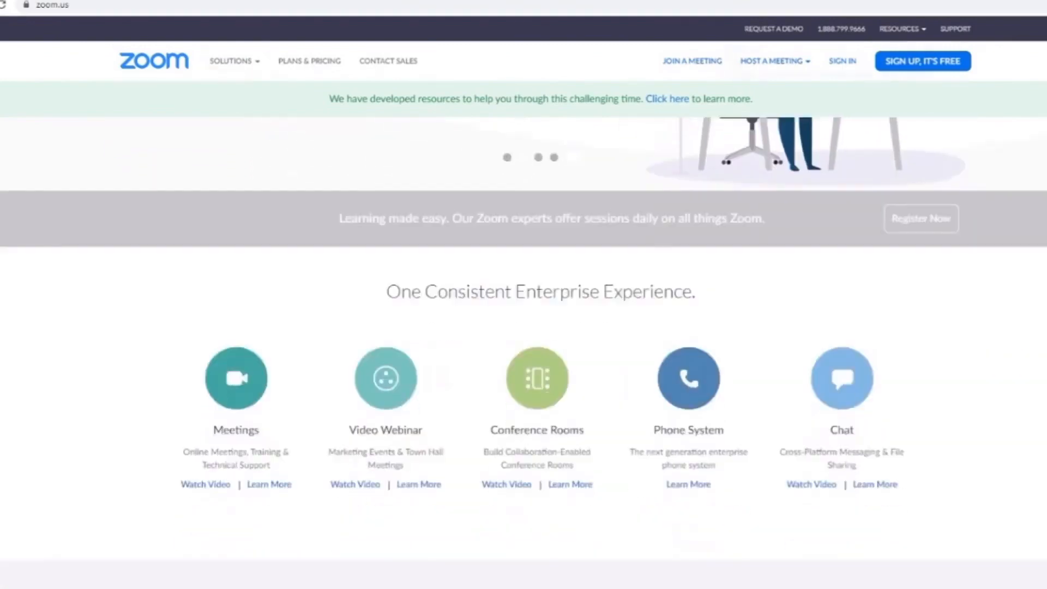
scroll("down", 3)
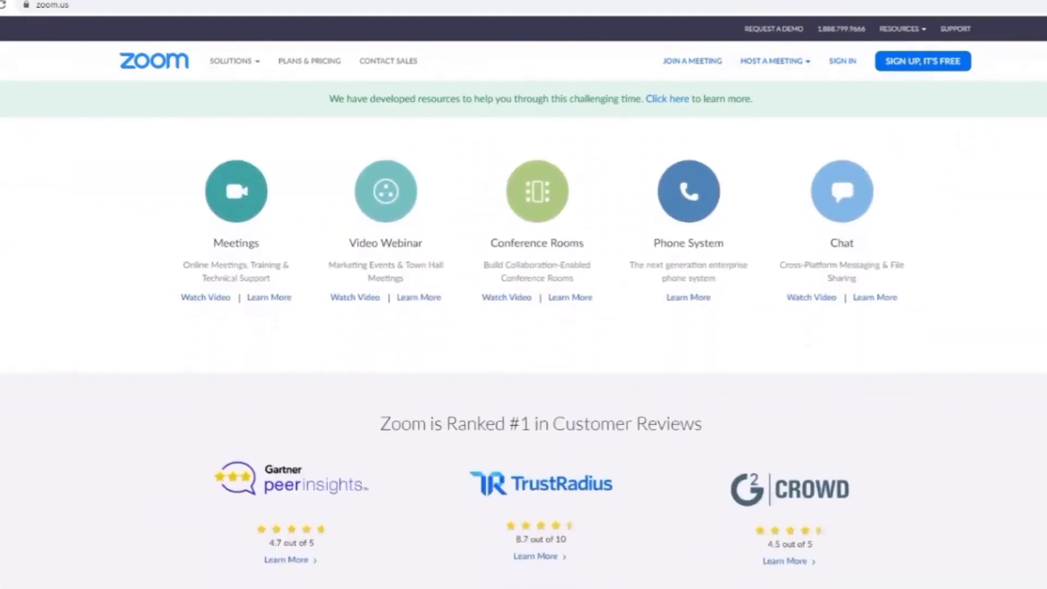
scroll("down", 3)
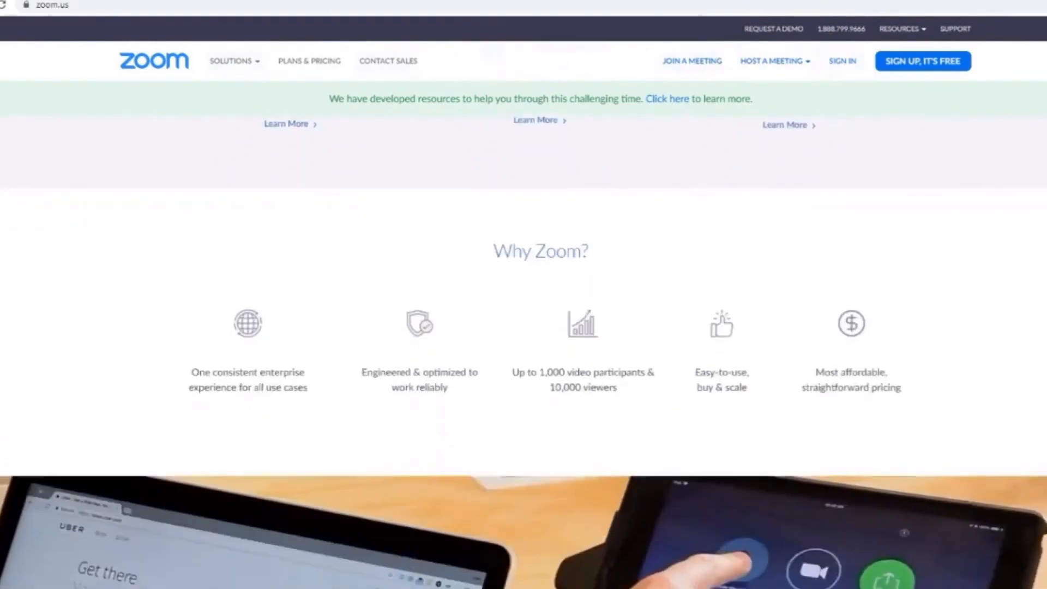
scroll("down", 3)
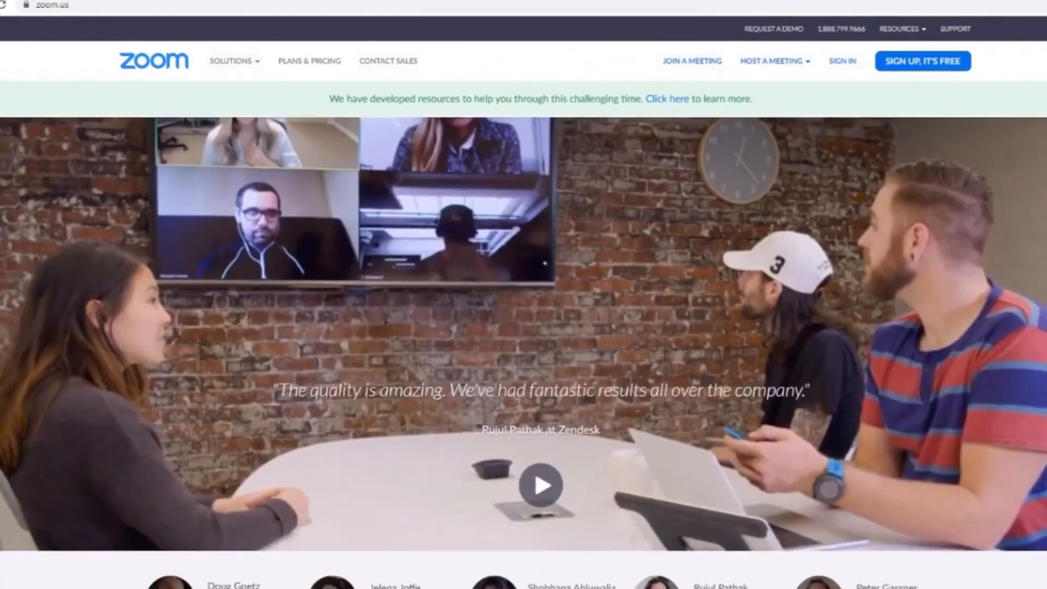
scroll("down", 3)
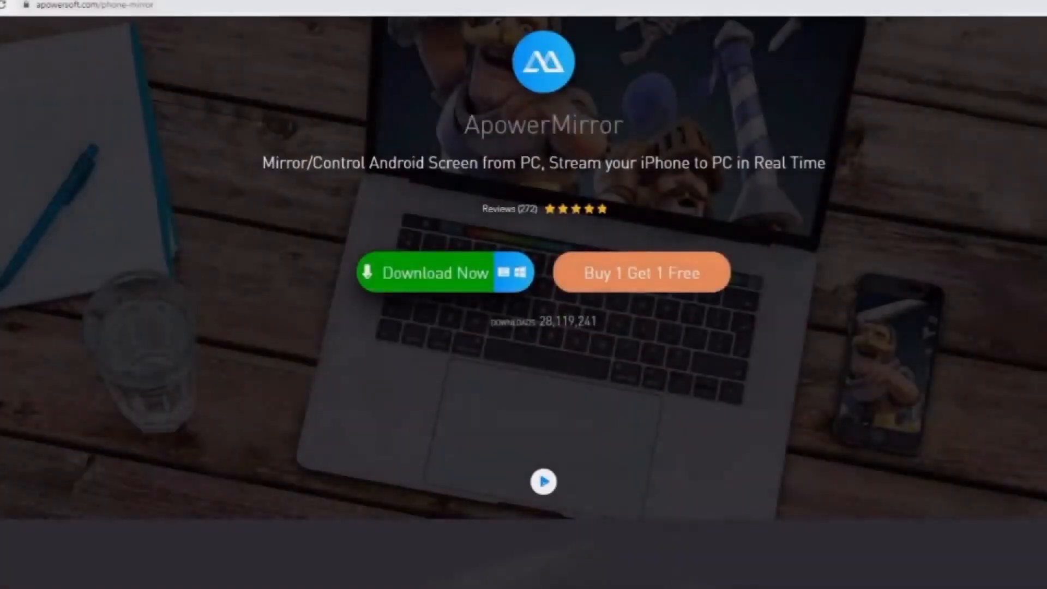
scroll("down", 3)
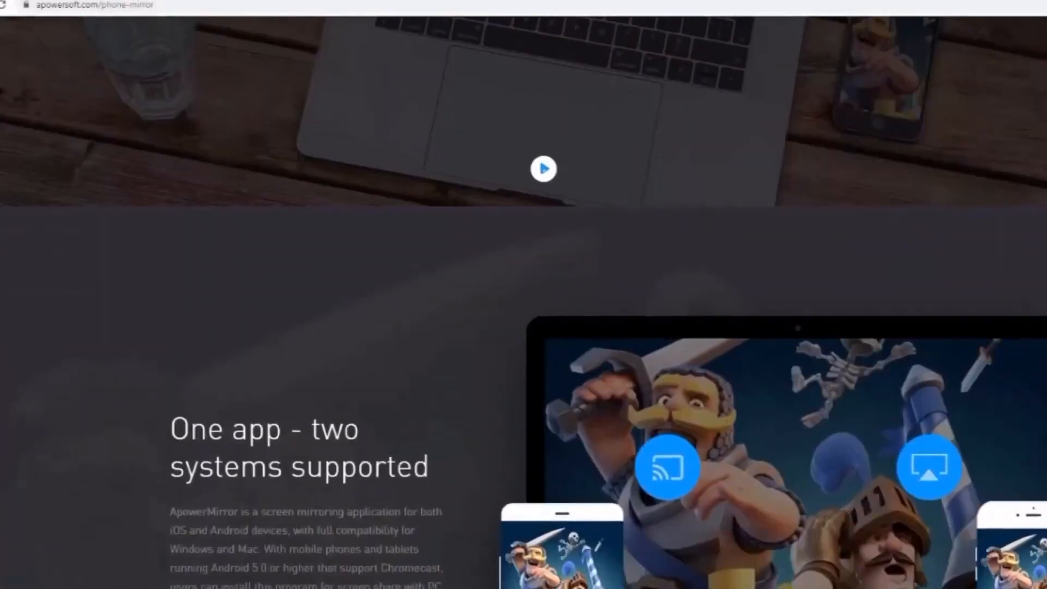
scroll("down", 3)
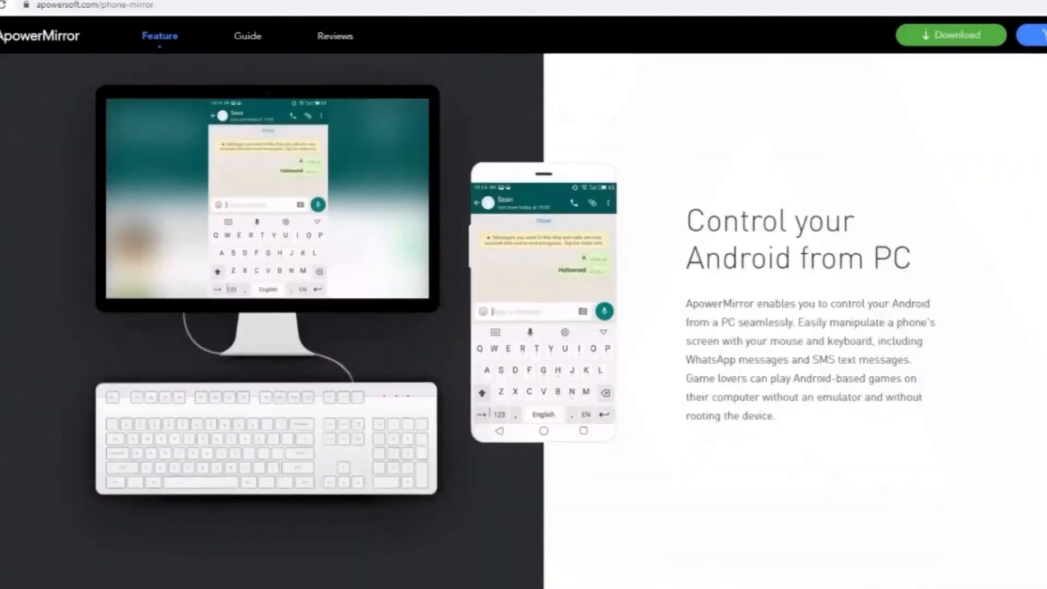
scroll("down", 3)
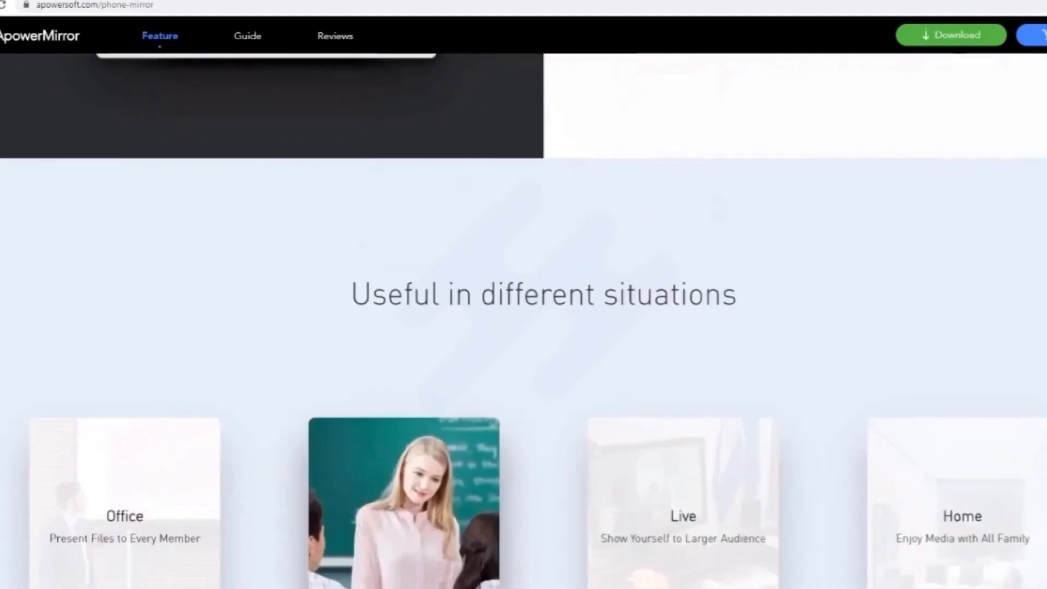
scroll("down", 3)
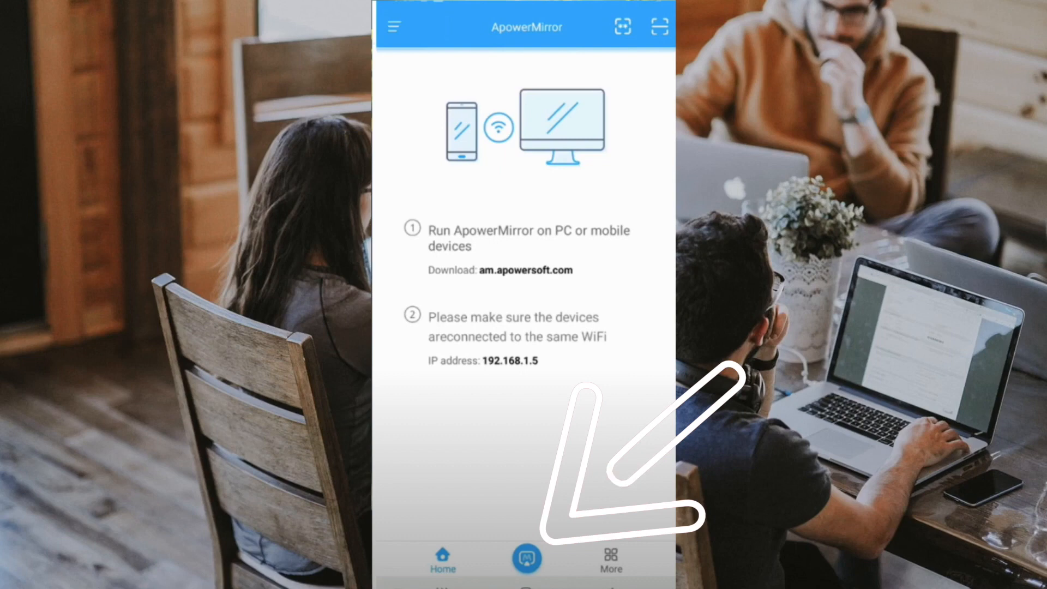
left_click(526, 557)
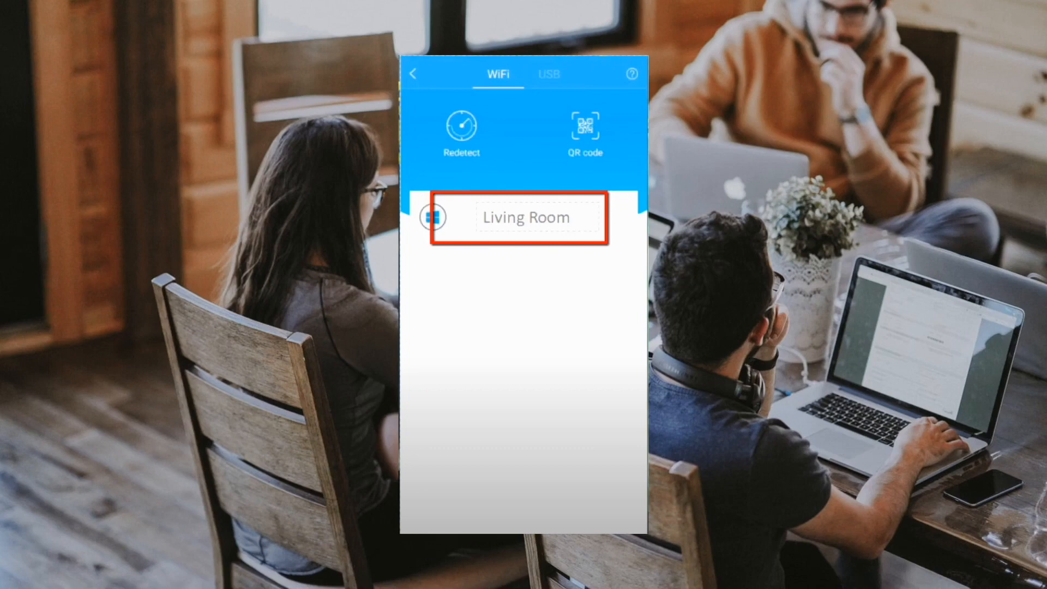
left_click(583, 130)
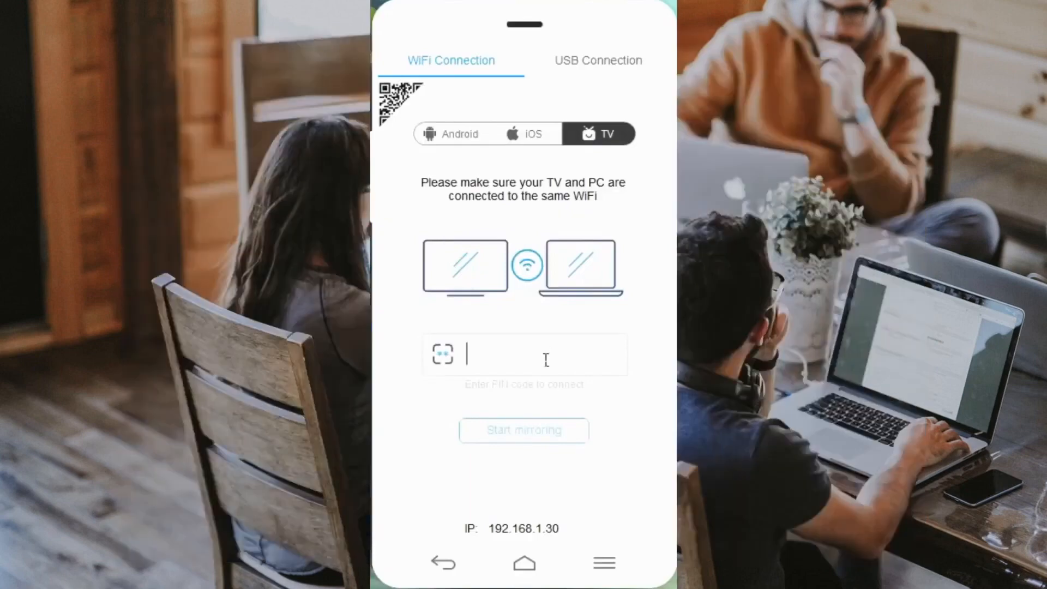
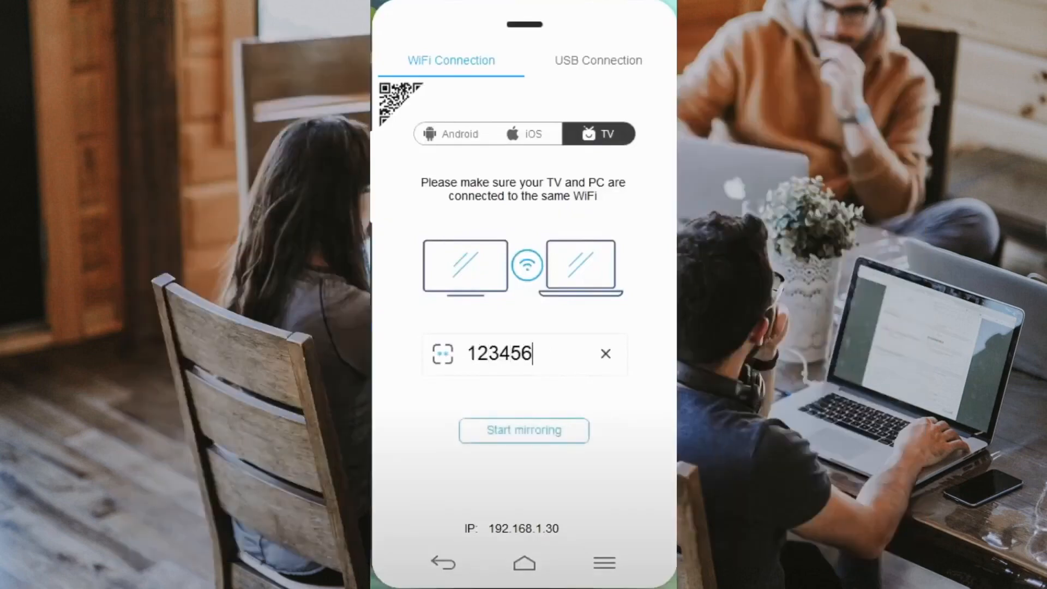